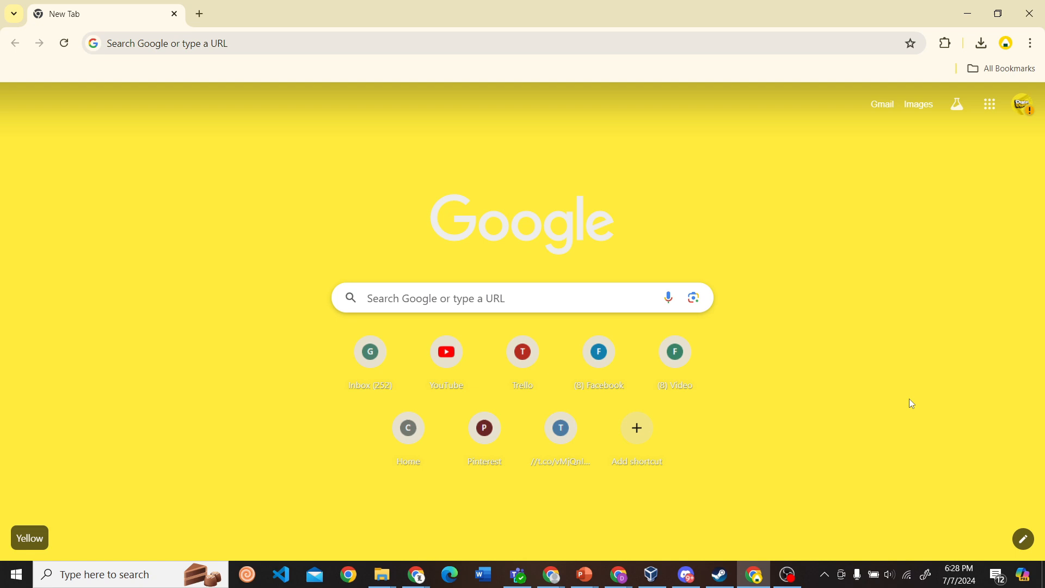
Search Google for 'steam' and open the Welcome to Steam result in a new tab.
text(steam)
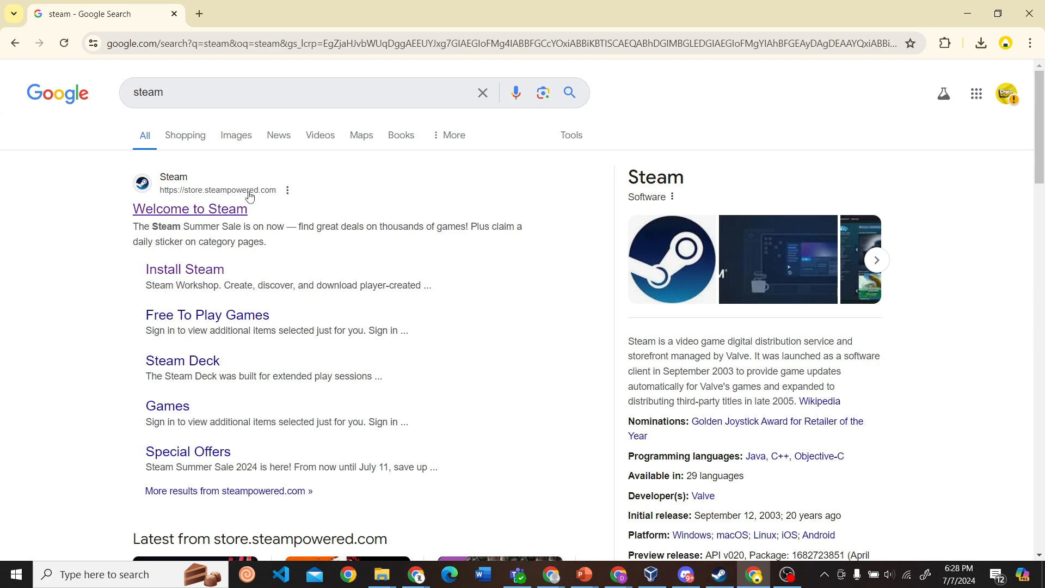
right_click(189, 208)
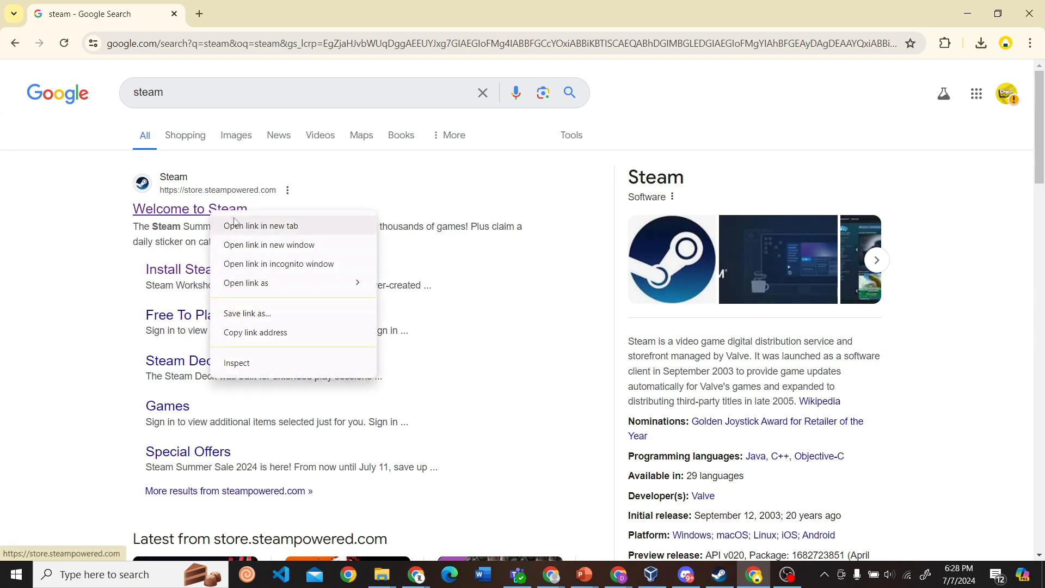
click(261, 225)
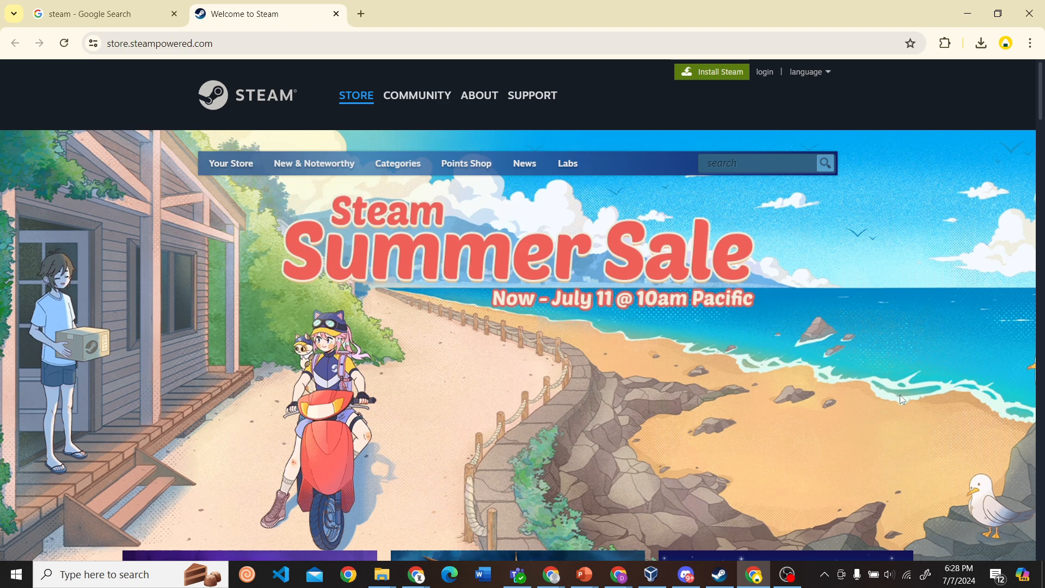
mouse_move(875, 329)
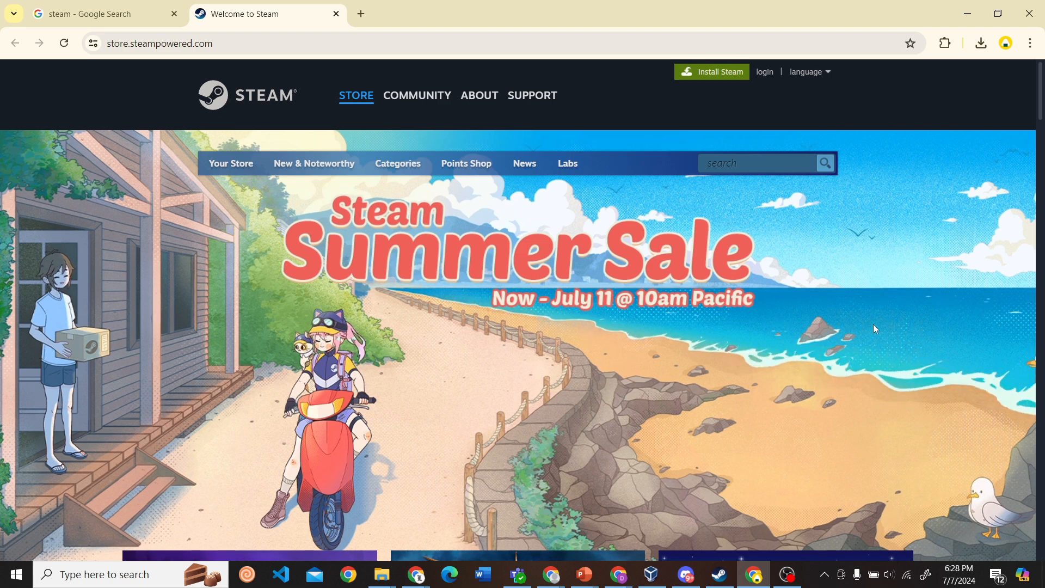
mouse_move(712, 78)
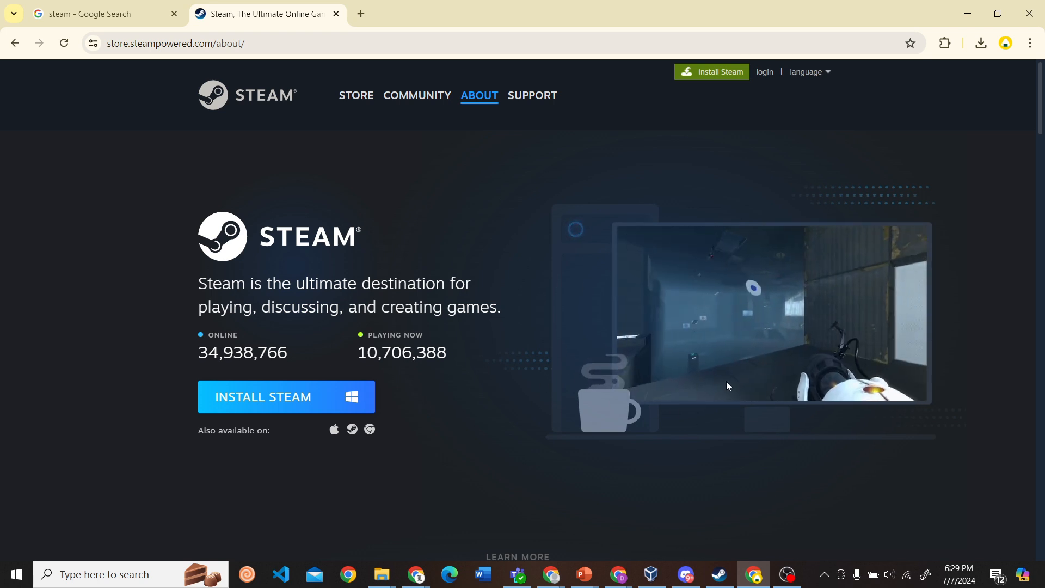
Scroll through the Steam About page before heading to the sign-in page.
scroll(down, 3)
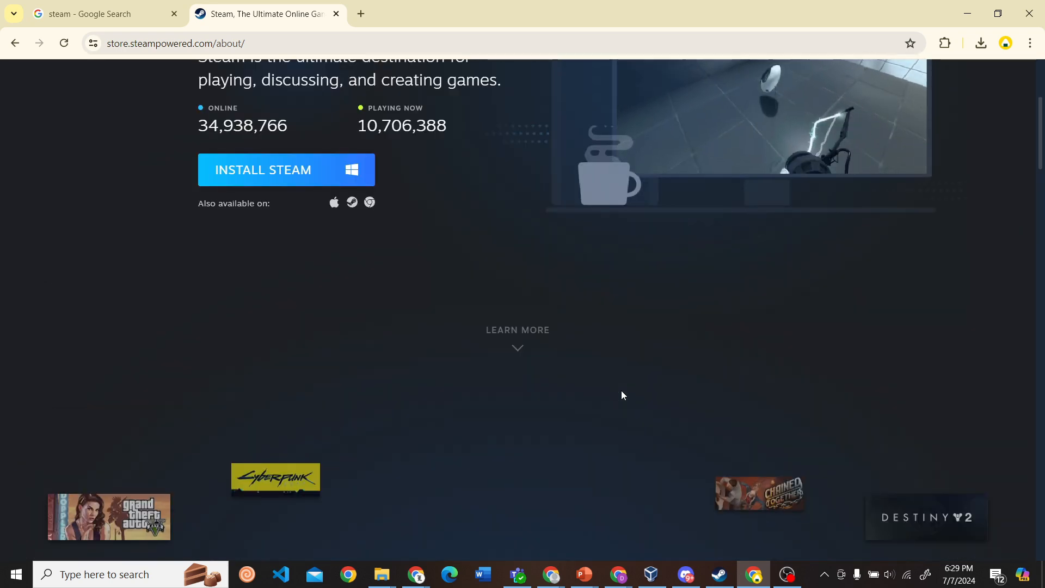
scroll(up, 3)
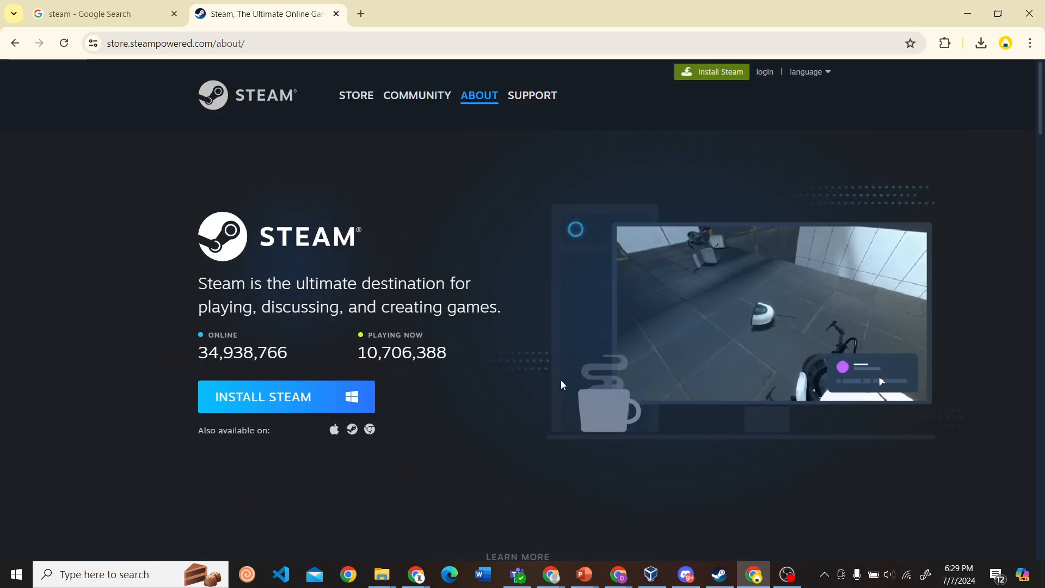
scroll(down, 3)
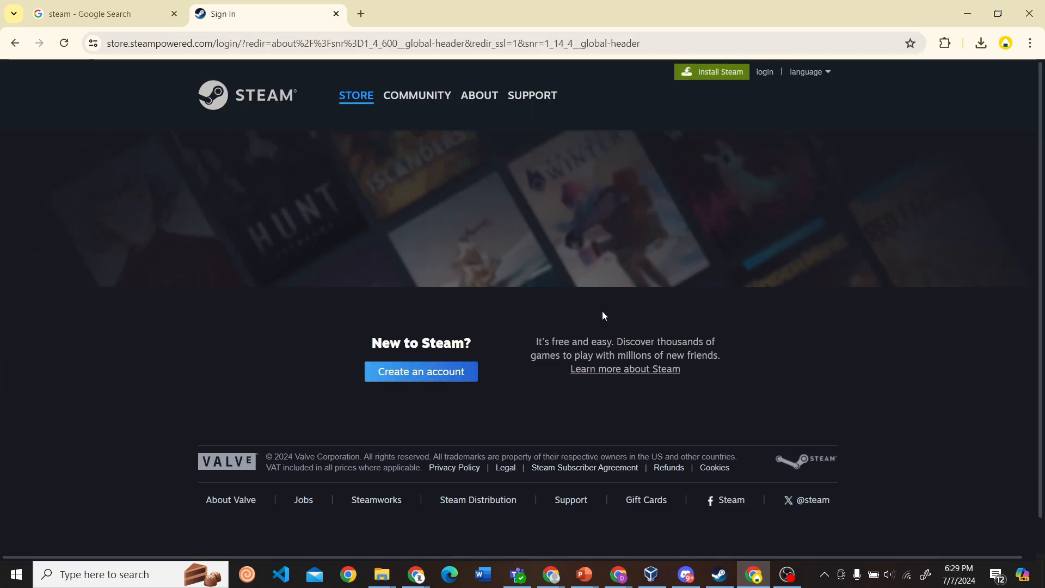
Reach the Create an account form, then continue in the signed-in desktop client store.
scroll(down, 3)
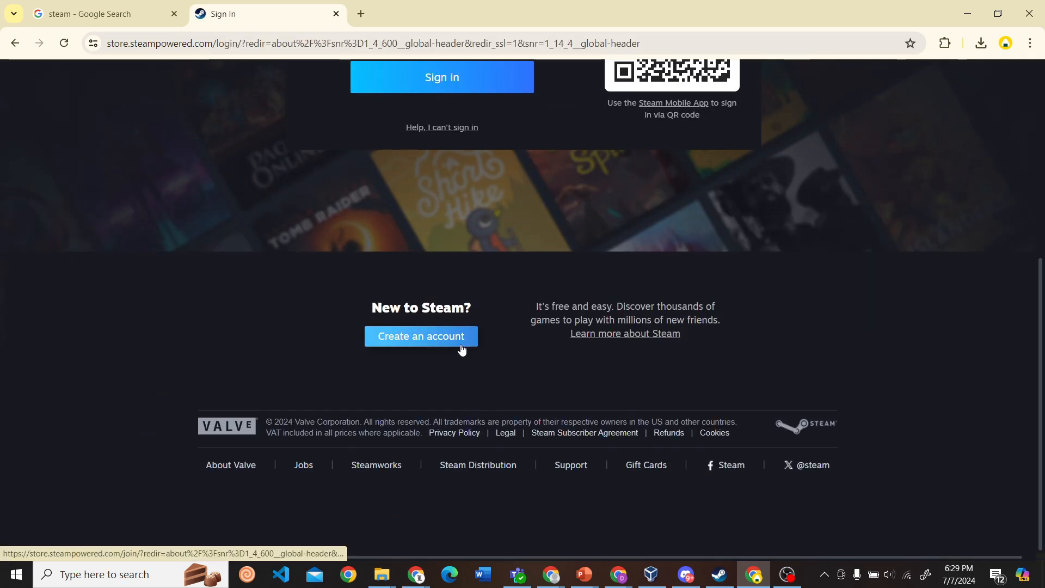
click(420, 335)
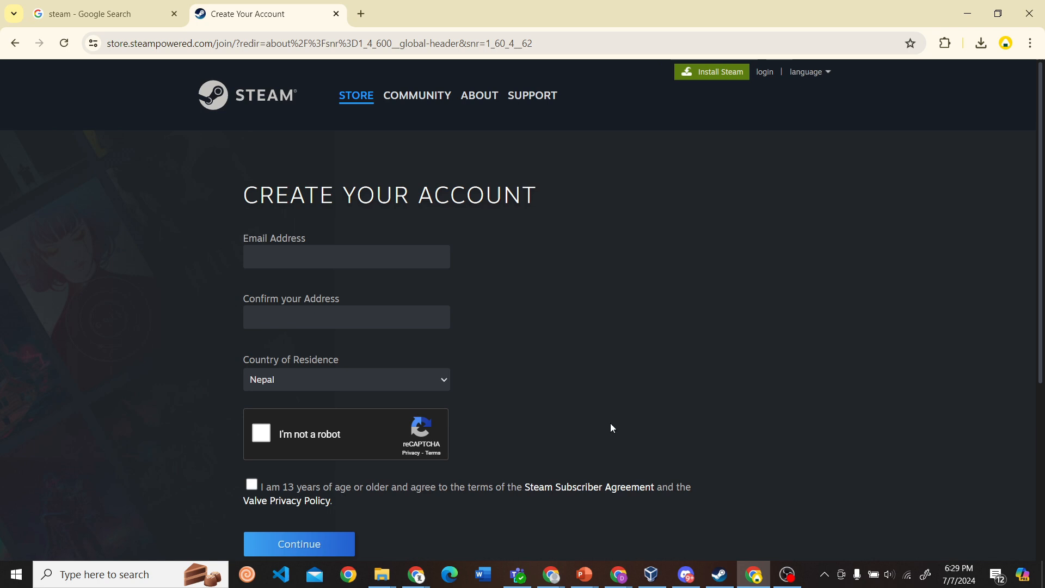
mouse_move(912, 456)
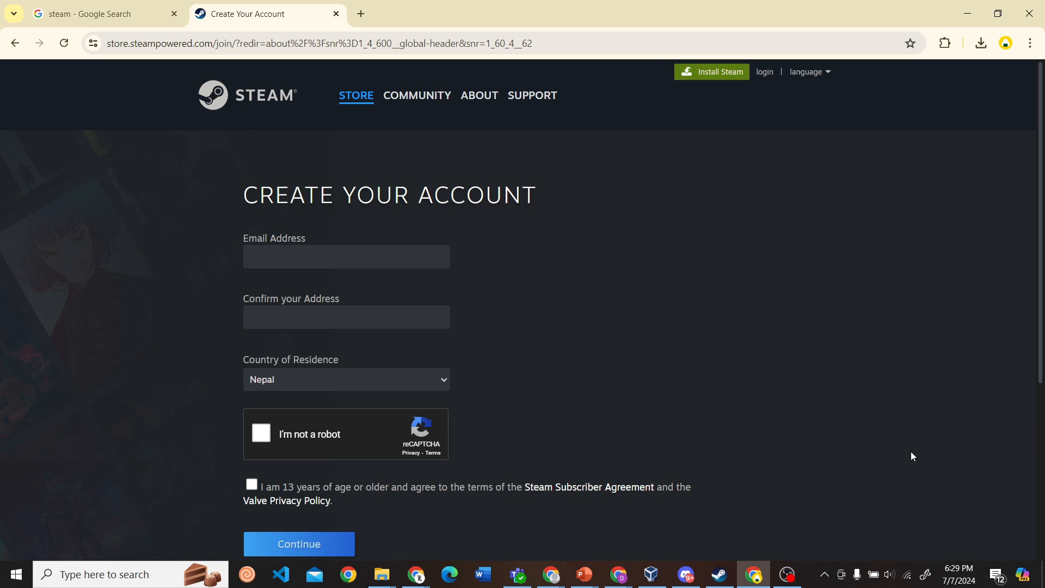
mouse_move(819, 289)
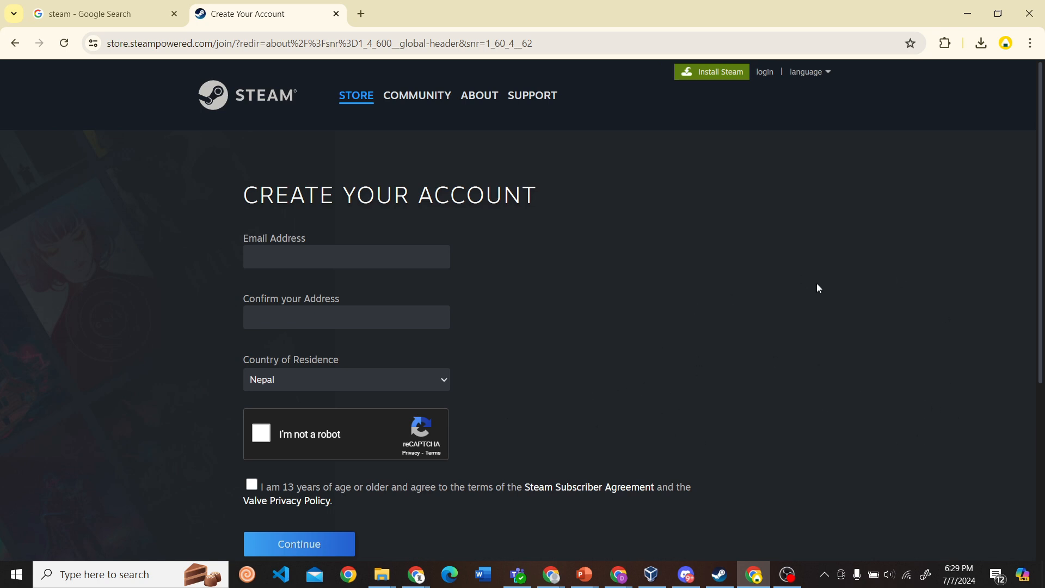
click(765, 72)
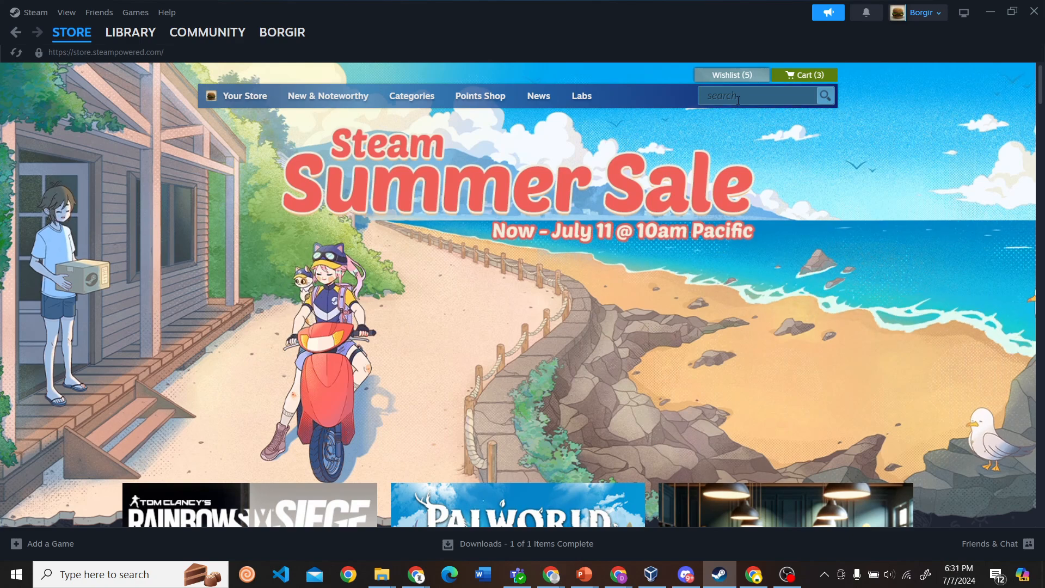
Search the store for 'Asseto Co' and open the Assetto Corsa store page.
click(757, 96)
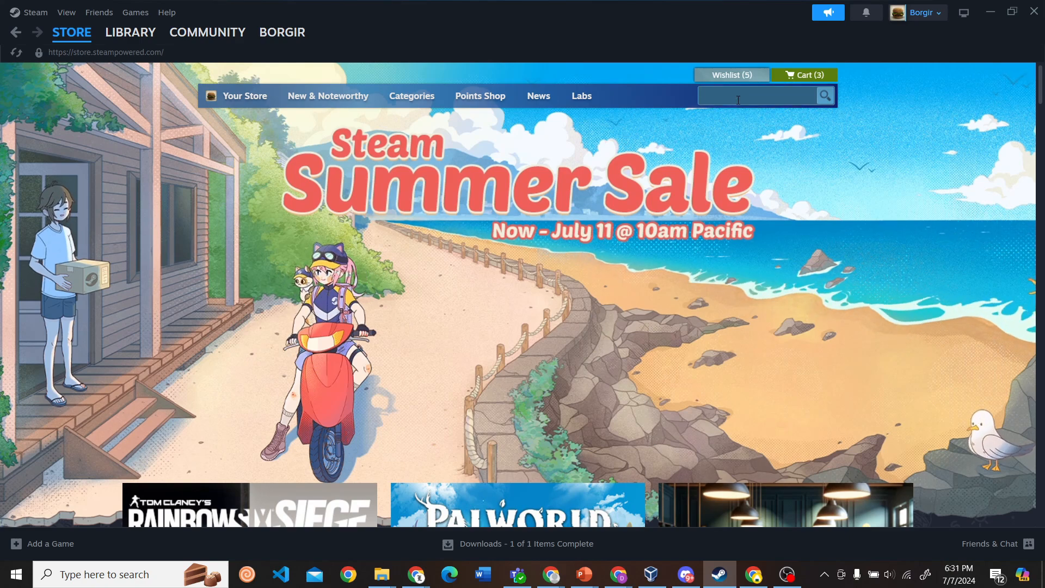
text(Asseto Corsa)
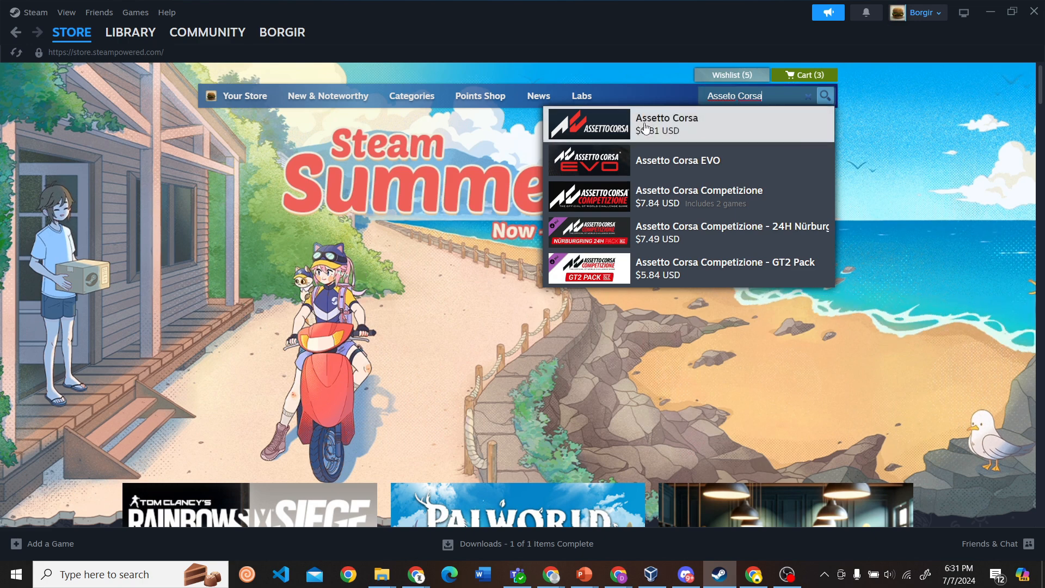
click(666, 124)
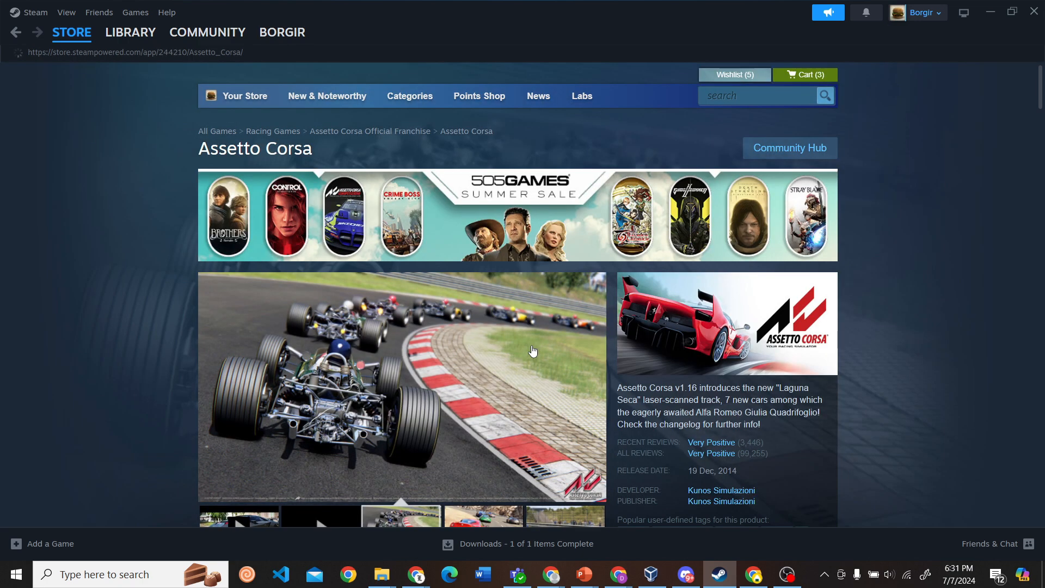
Scroll to the Buy Assetto Corsa purchase option at $0.81.
scroll(down, 3)
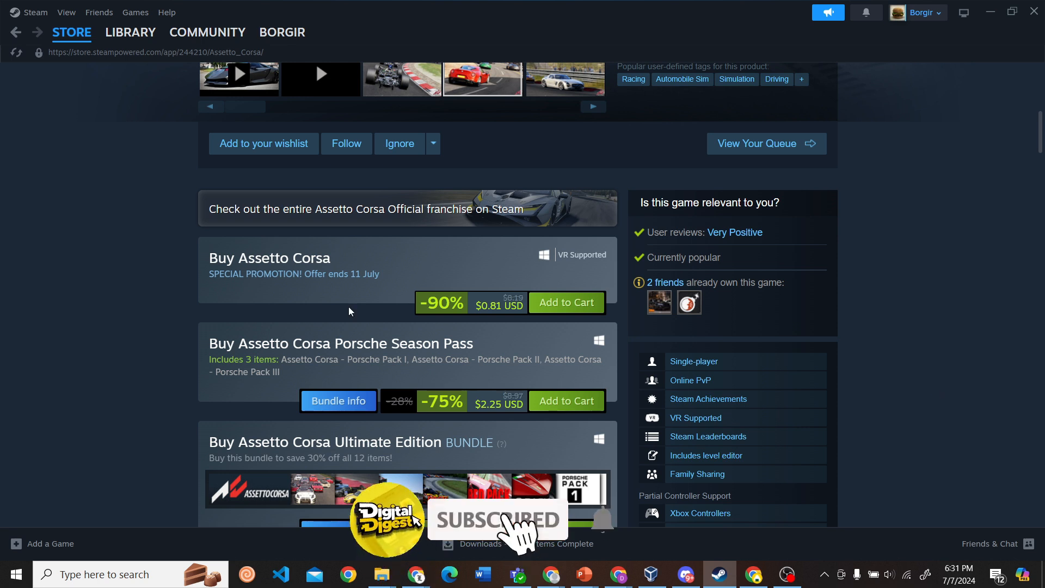
mouse_move(730, 373)
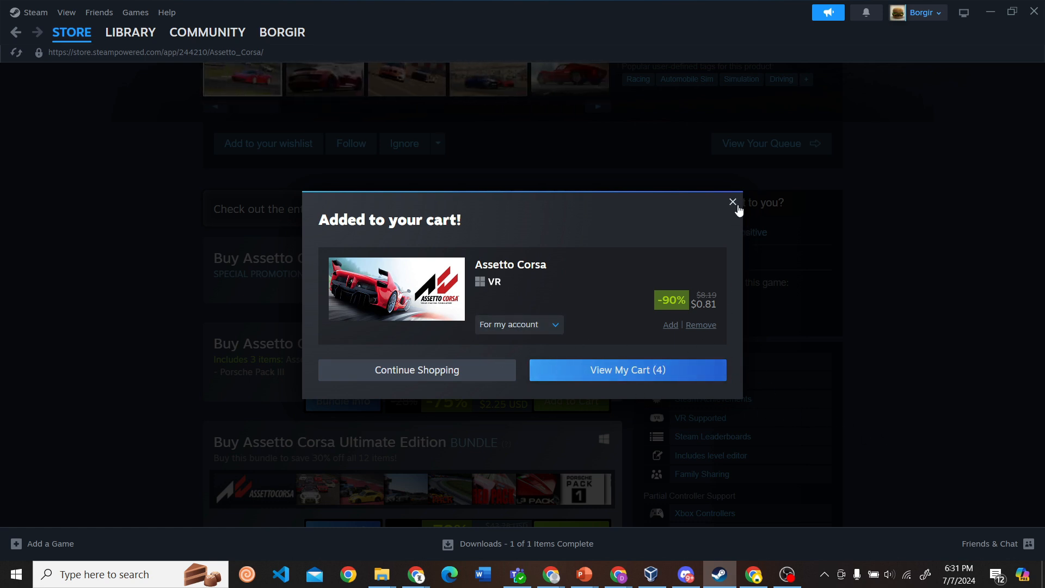
Dismiss the Added to your cart confirmation and show the Library sections.
click(733, 201)
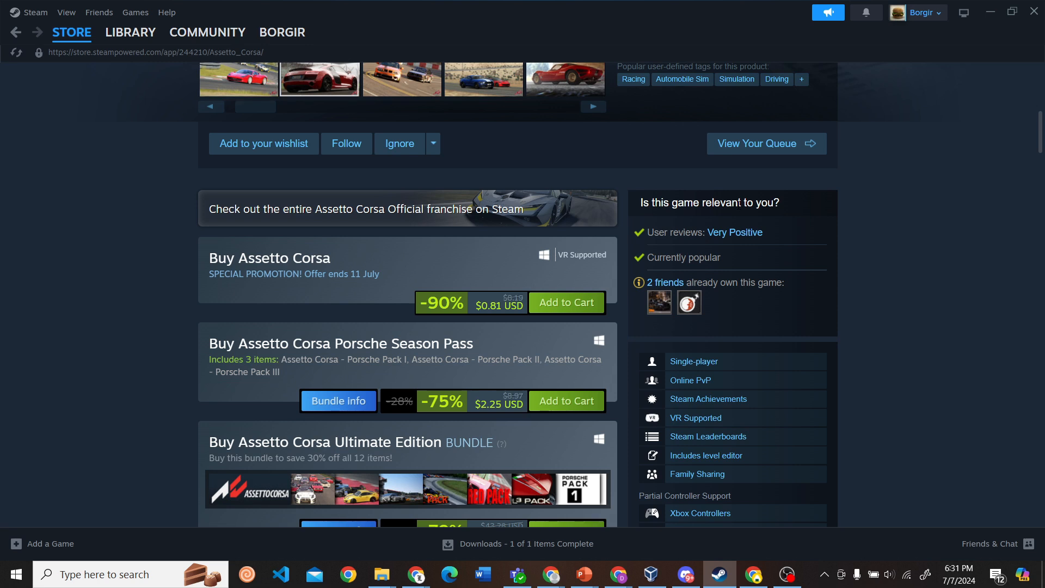
mouse_move(355, 262)
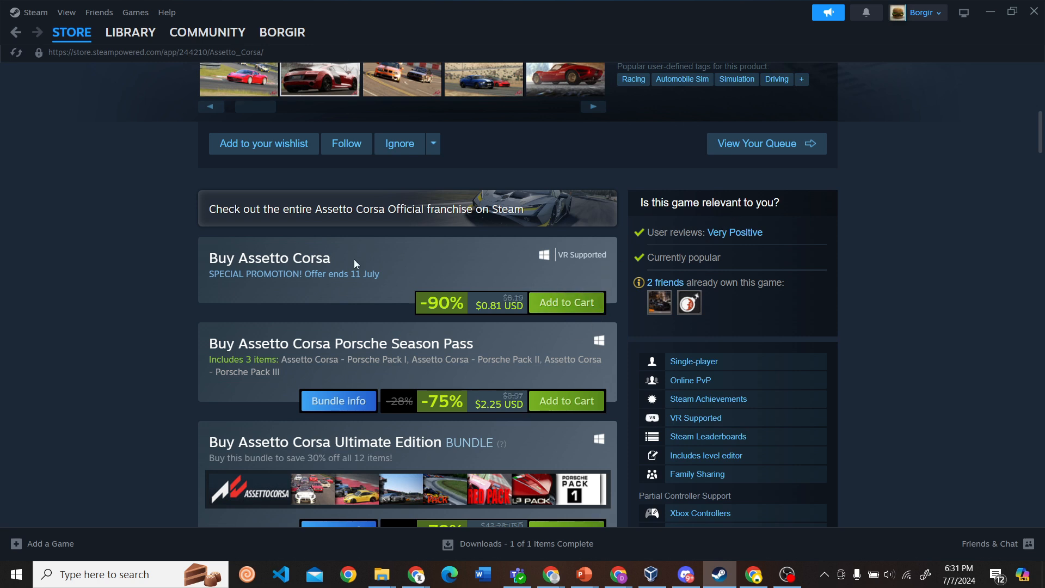
click(131, 31)
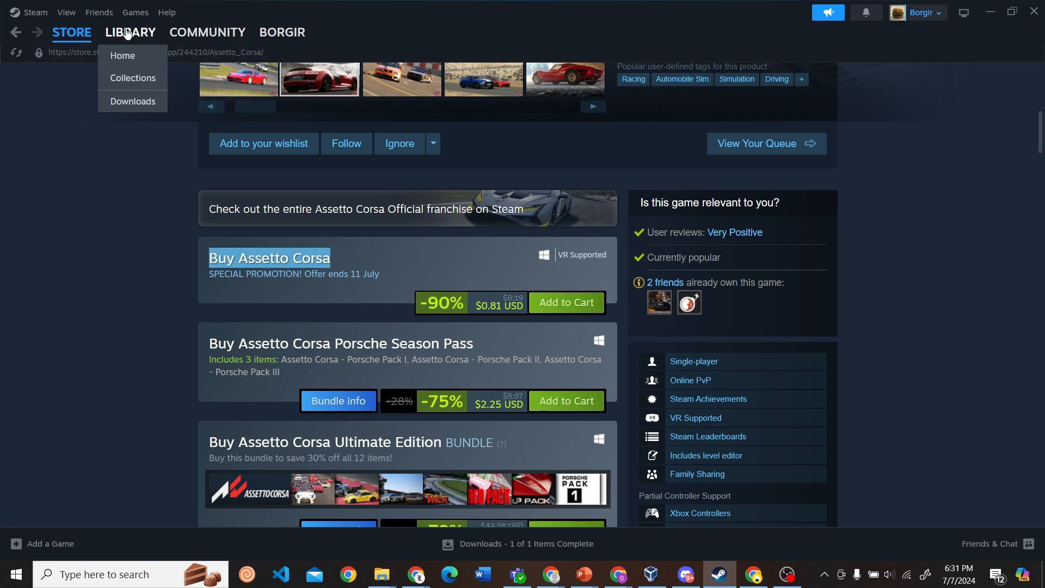